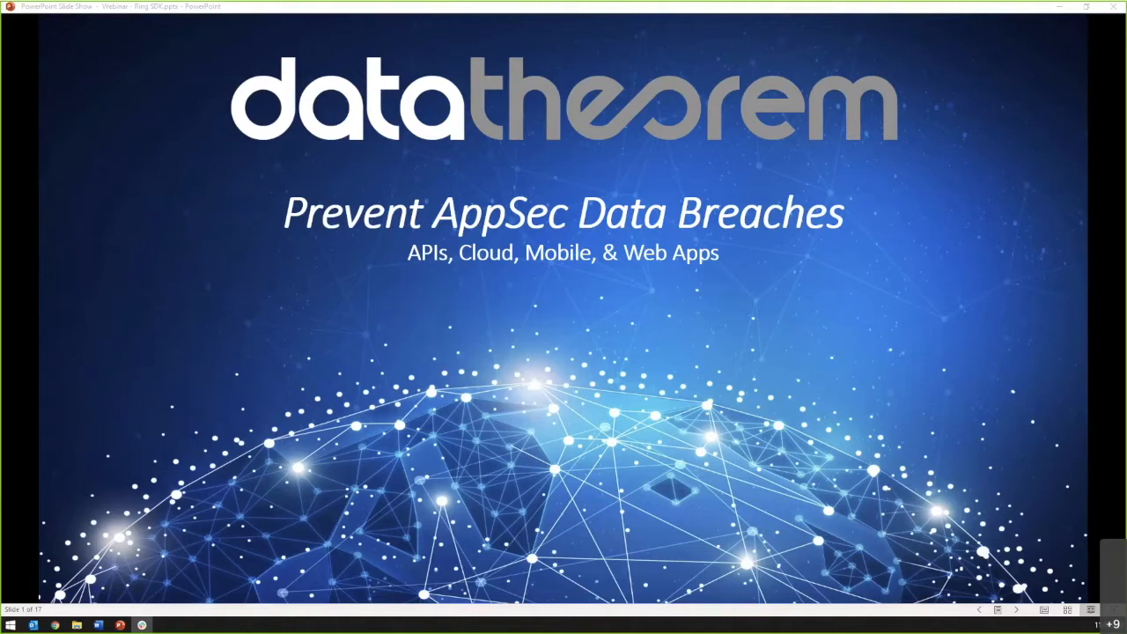
{"action": "mouse_move", "coordinate": [236, 432]}
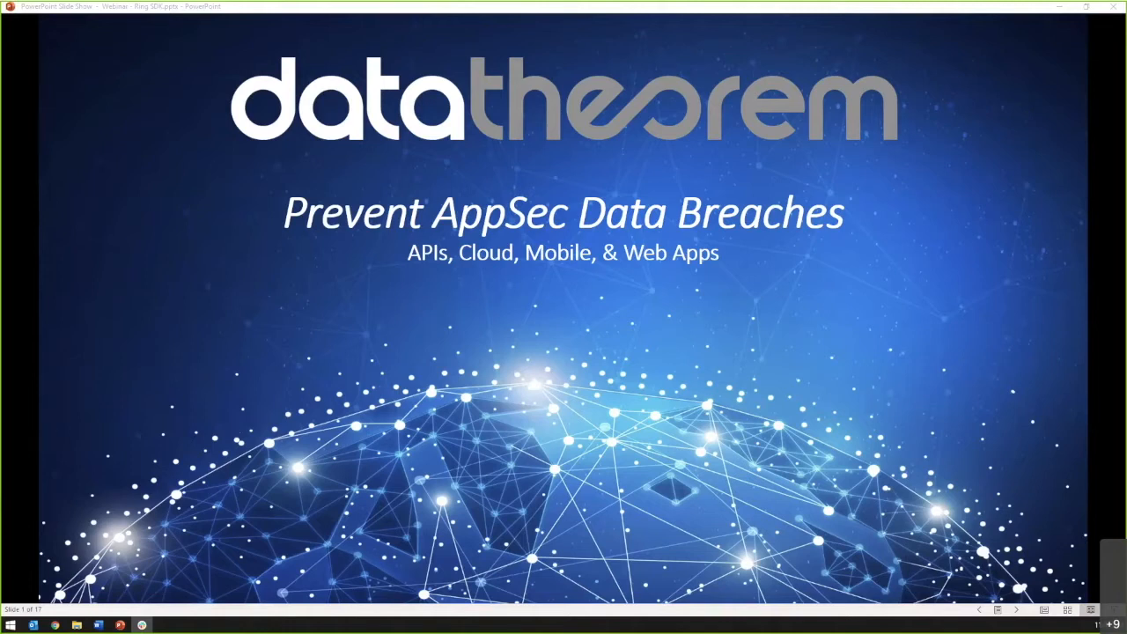
{"action": "mouse_move", "coordinate": [468, 521]}
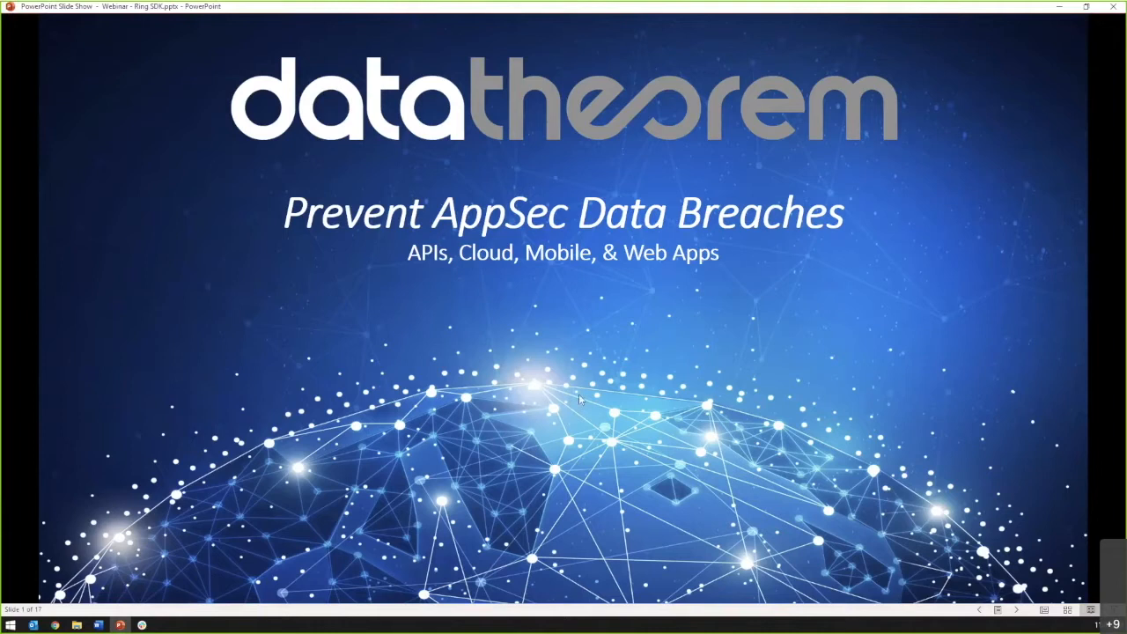
{"action": "mouse_move", "coordinate": [572, 24]}
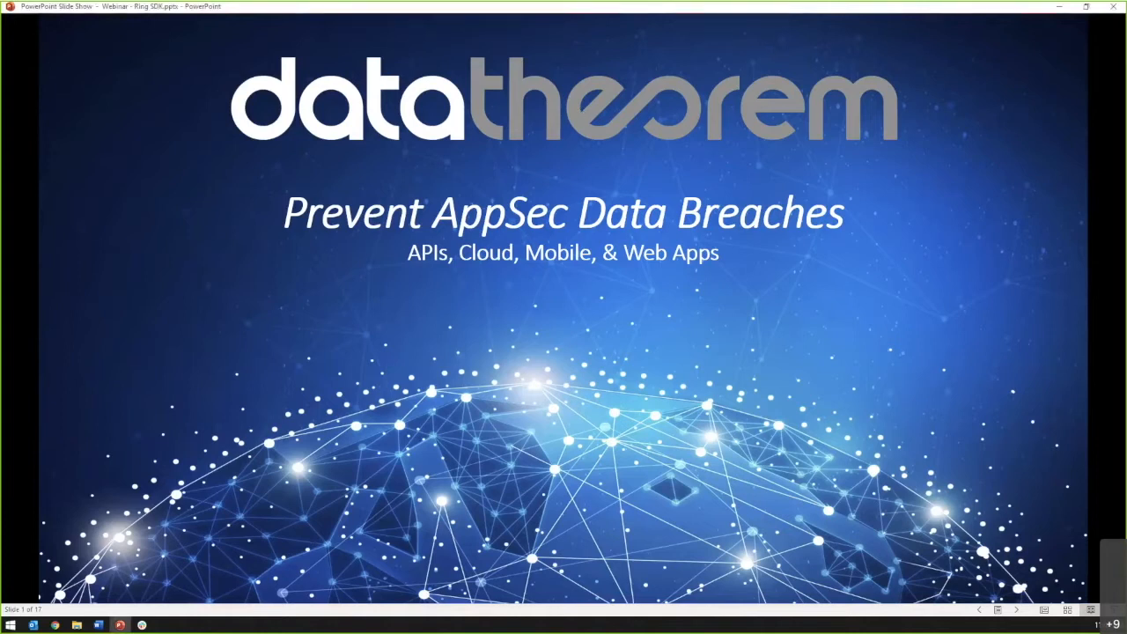
- Advance the slideshow to slide 2, "3rd Party SDKs"
{"action": "key", "text": "Right"}
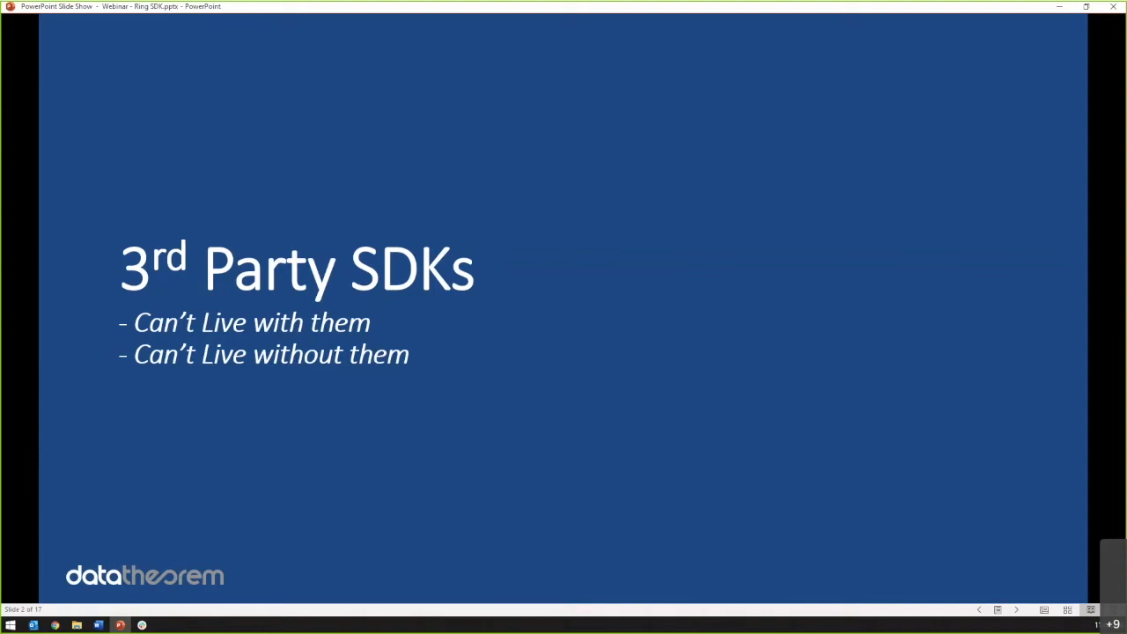
- Advance the slideshow to the News! slide about Ring doorbells sharing data with Facebook and Google
{"action": "key", "text": "Right"}
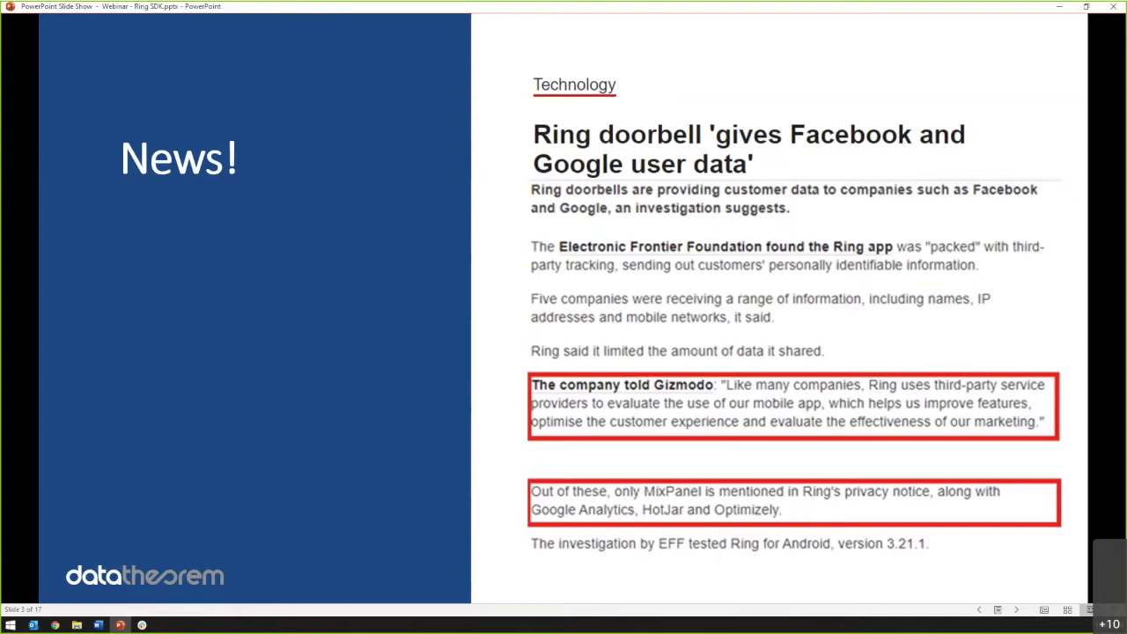
- Present the Data Sharing slide, then move on to the Zoom slide listing Facebook App Events SDK fields
{"action": "key", "text": "right"}
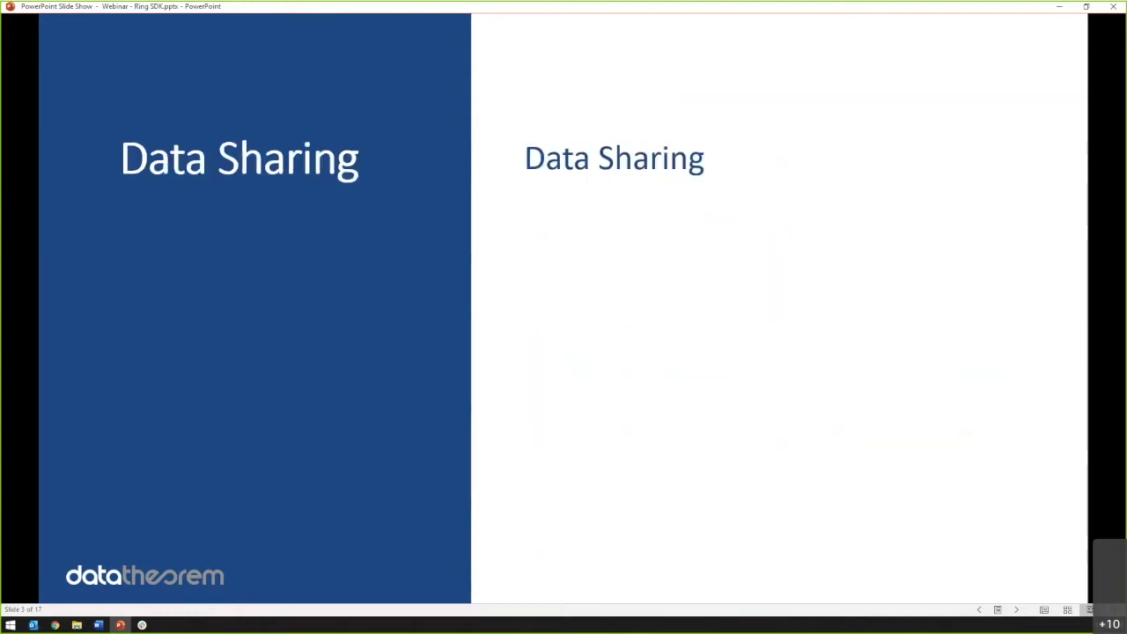
{"action": "key", "text": "right"}
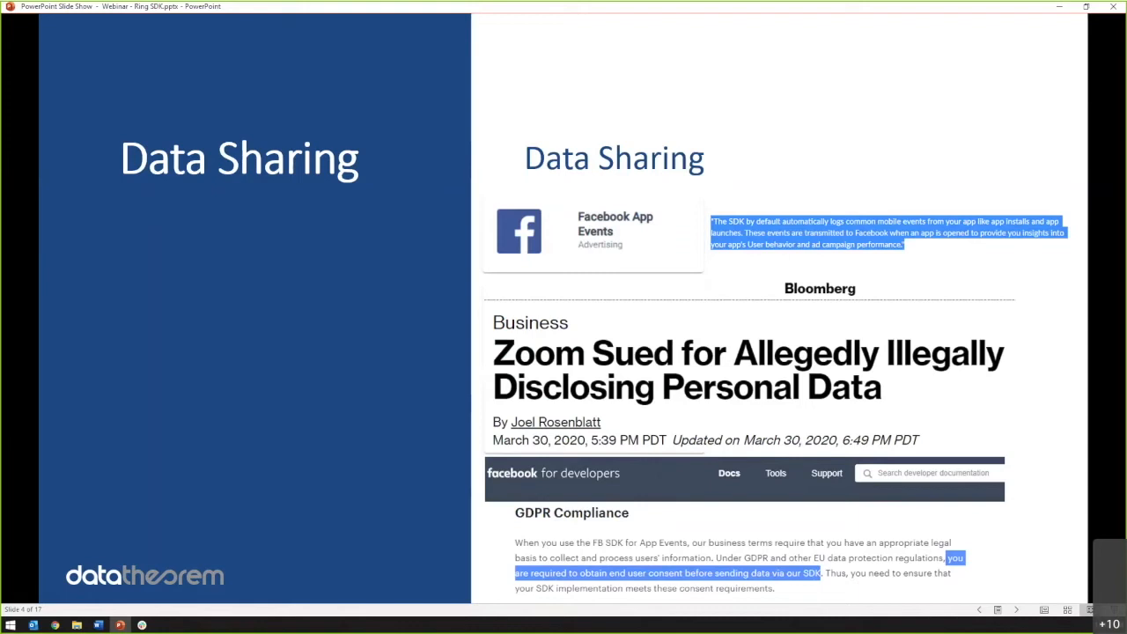
{"action": "key", "text": "right"}
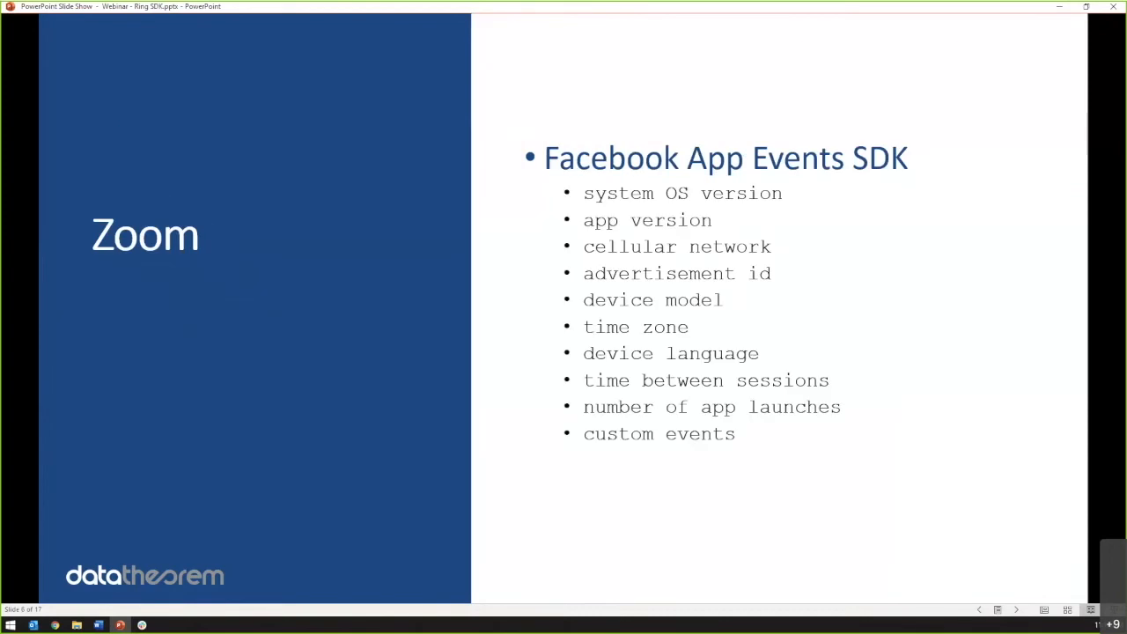
{"action": "mouse_move", "coordinate": [502, 356]}
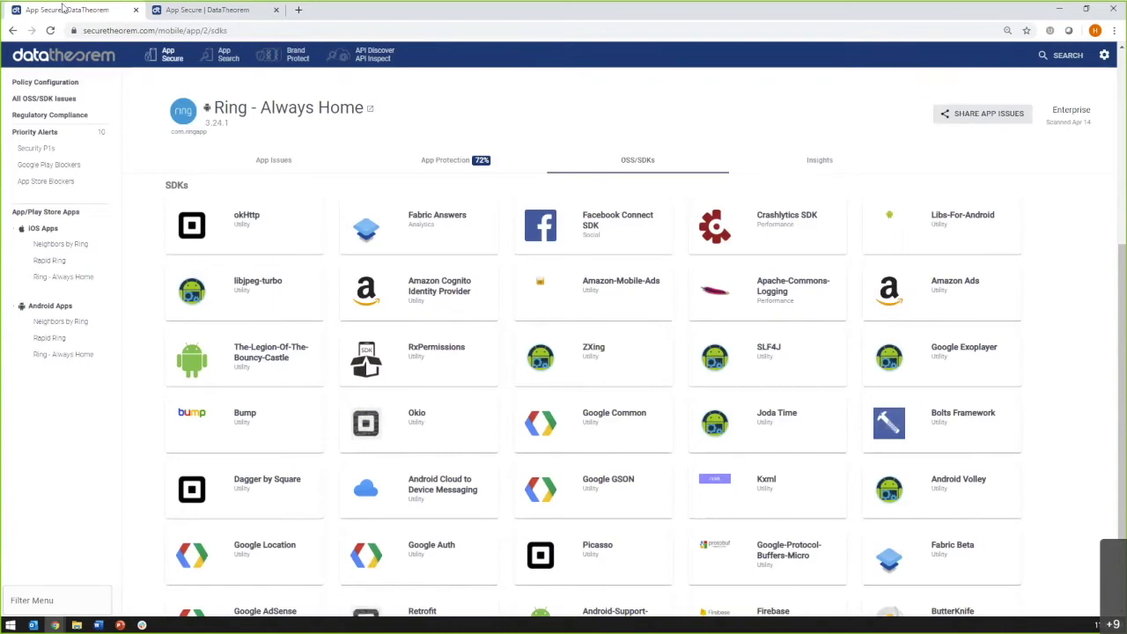
{"action": "mouse_move", "coordinate": [612, 355]}
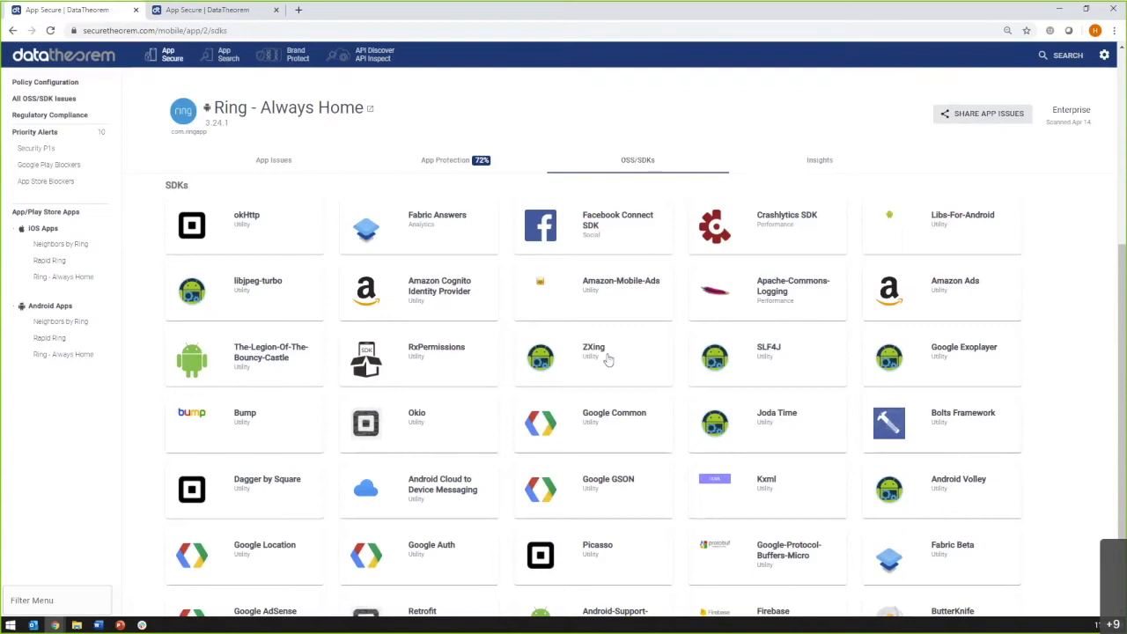
{"action": "mouse_move", "coordinate": [949, 306]}
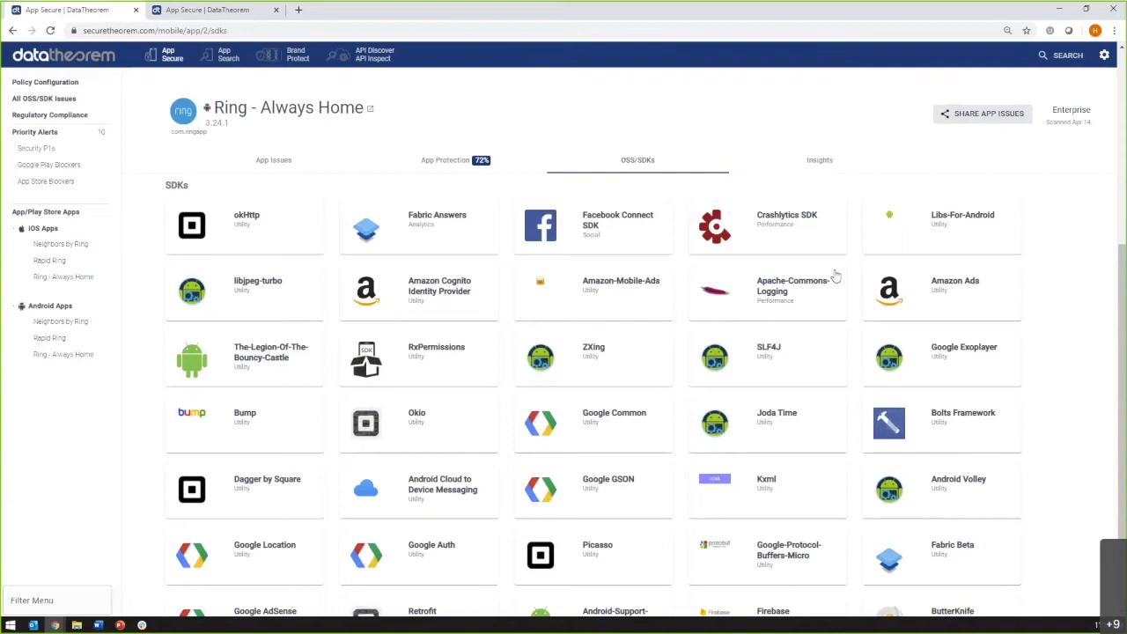
{"action": "mouse_move", "coordinate": [764, 500]}
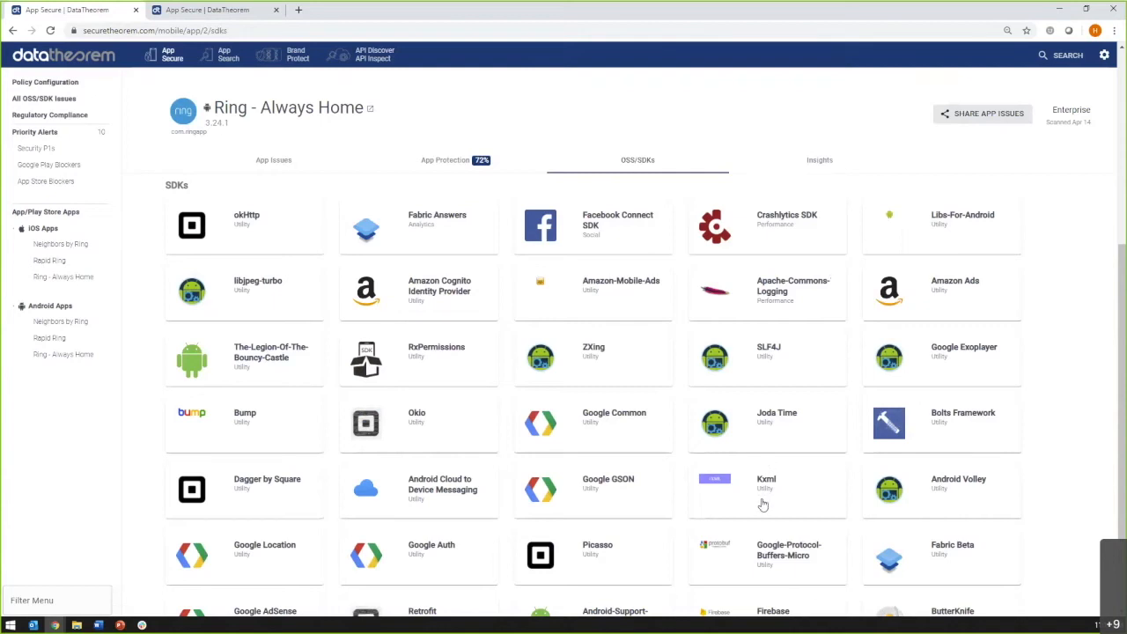
{"action": "mouse_move", "coordinate": [1020, 455]}
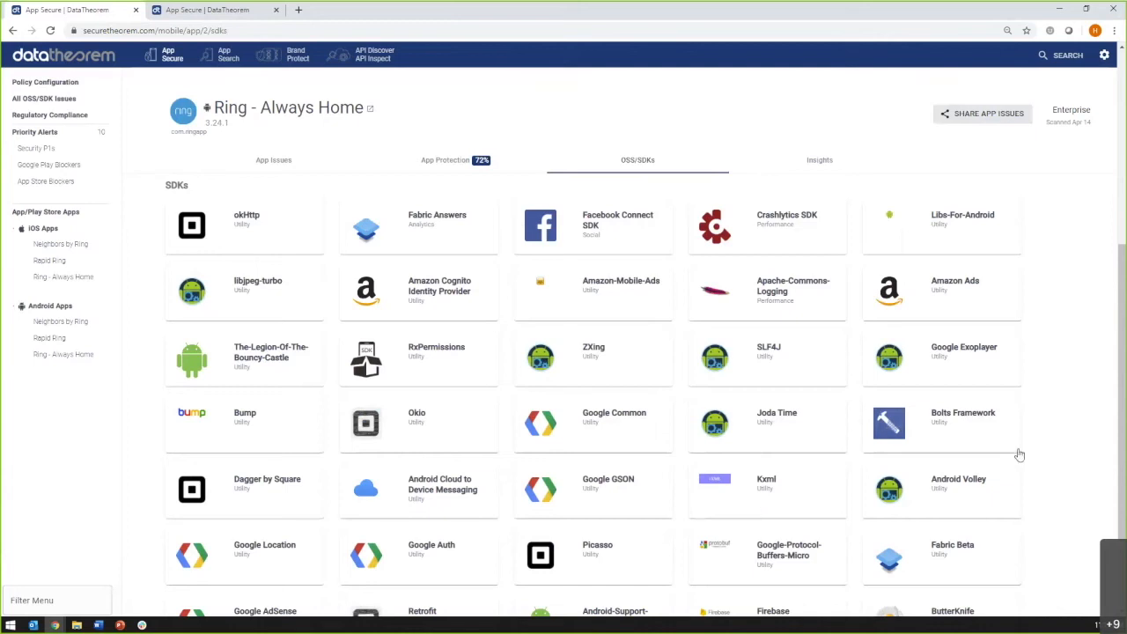
- Scroll the Ring - Always Home SDK list down to the ZXing card and open its GitHub repository
{"action": "scroll", "scroll_direction": "down", "scroll_amount": 3}
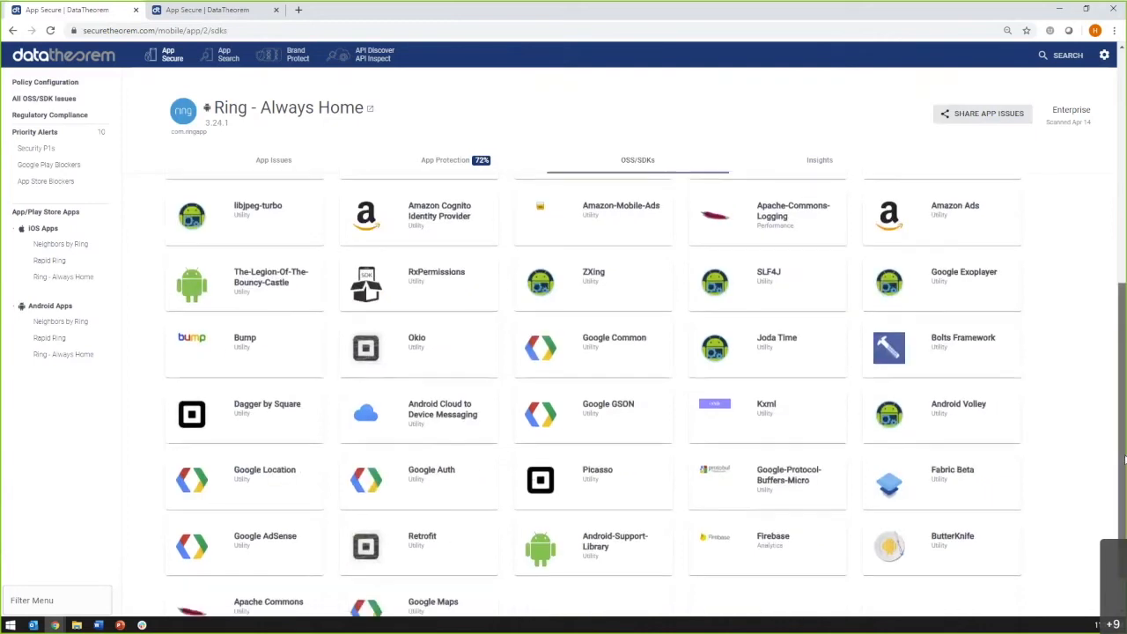
{"action": "scroll", "scroll_direction": "down", "scroll_amount": 3}
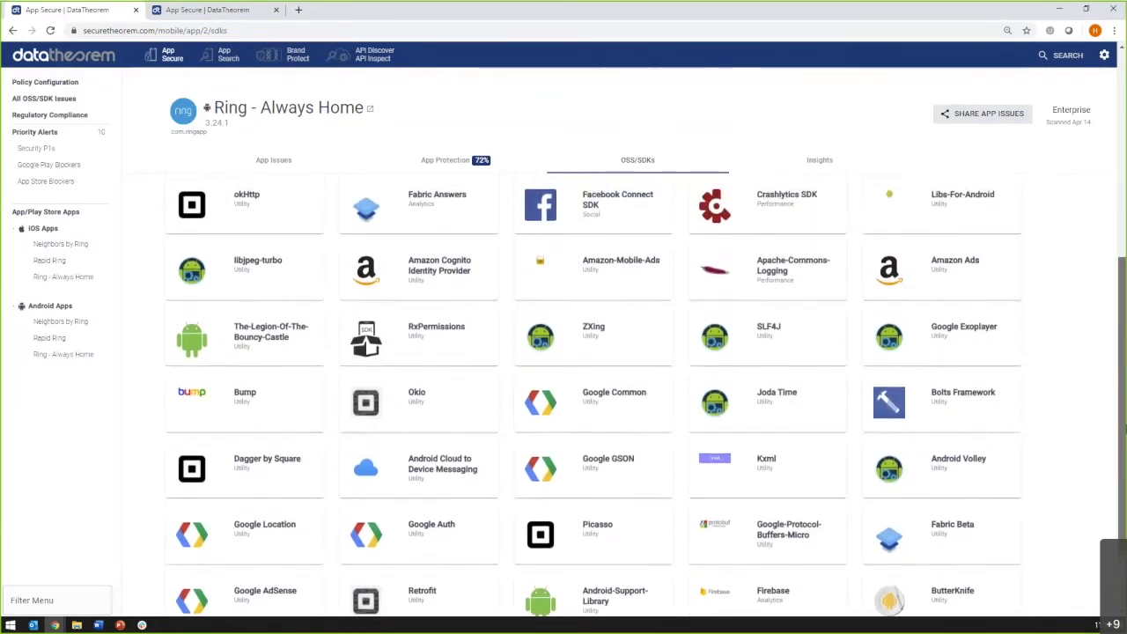
{"action": "scroll", "scroll_direction": "down", "scroll_amount": 3}
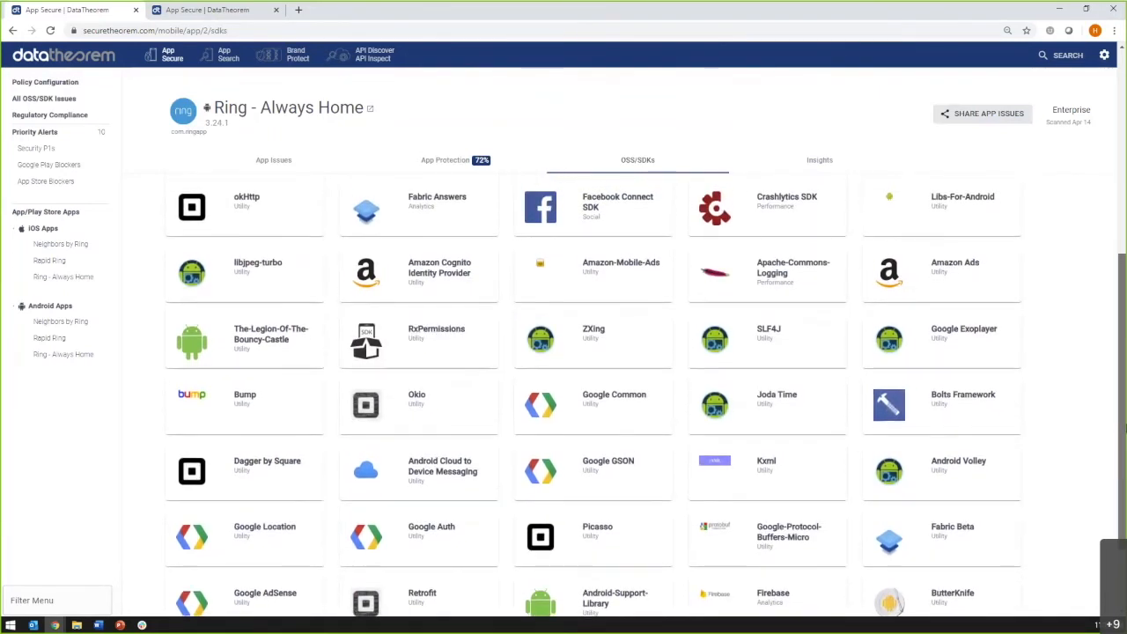
{"action": "scroll", "scroll_direction": "down", "scroll_amount": 3}
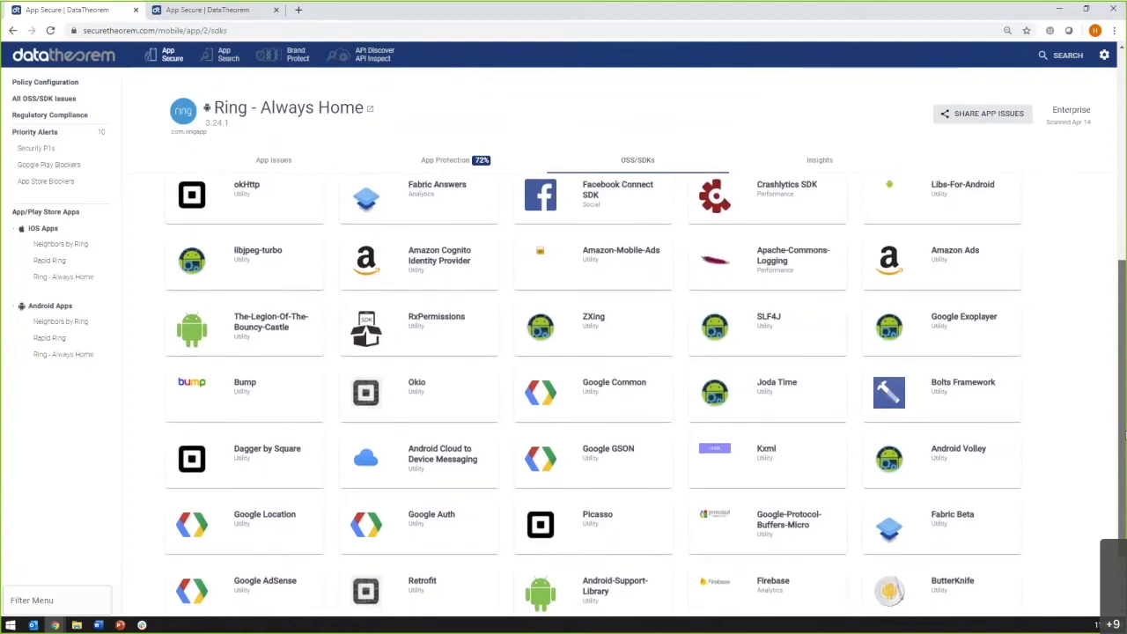
{"action": "scroll", "scroll_direction": "down", "scroll_amount": 3}
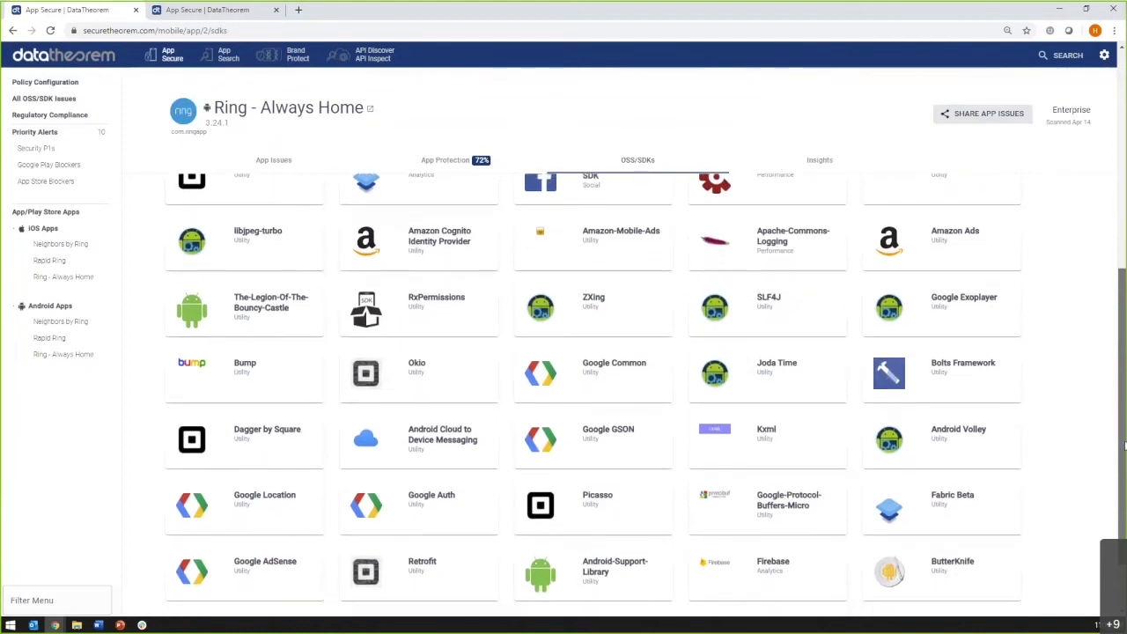
{"action": "scroll", "scroll_direction": "down", "scroll_amount": 3}
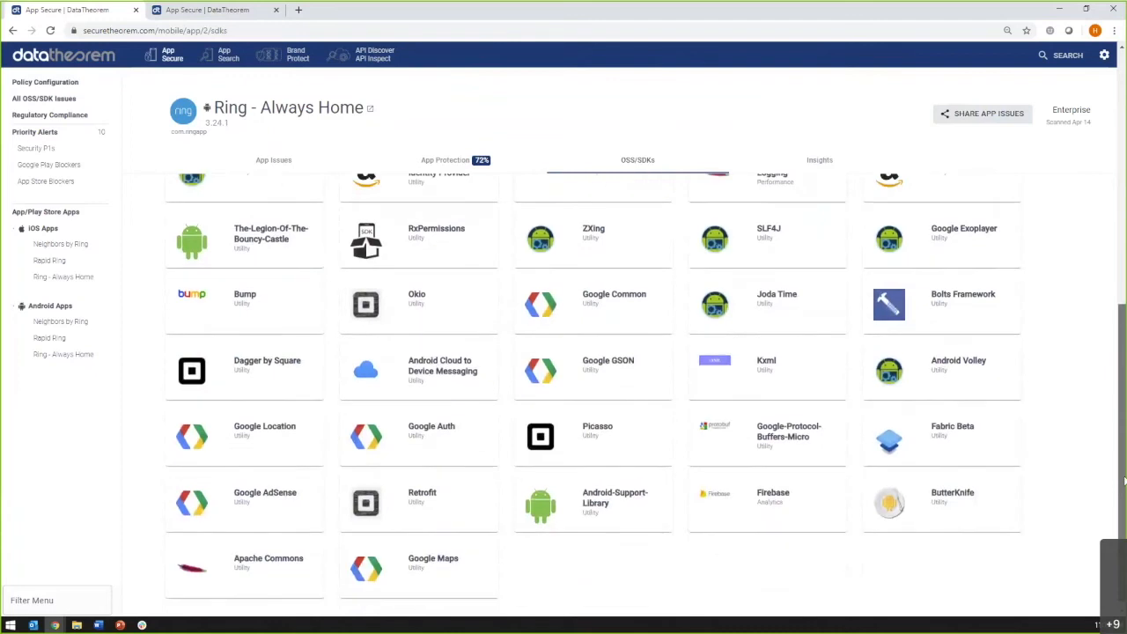
{"action": "scroll", "scroll_direction": "down", "scroll_amount": 3}
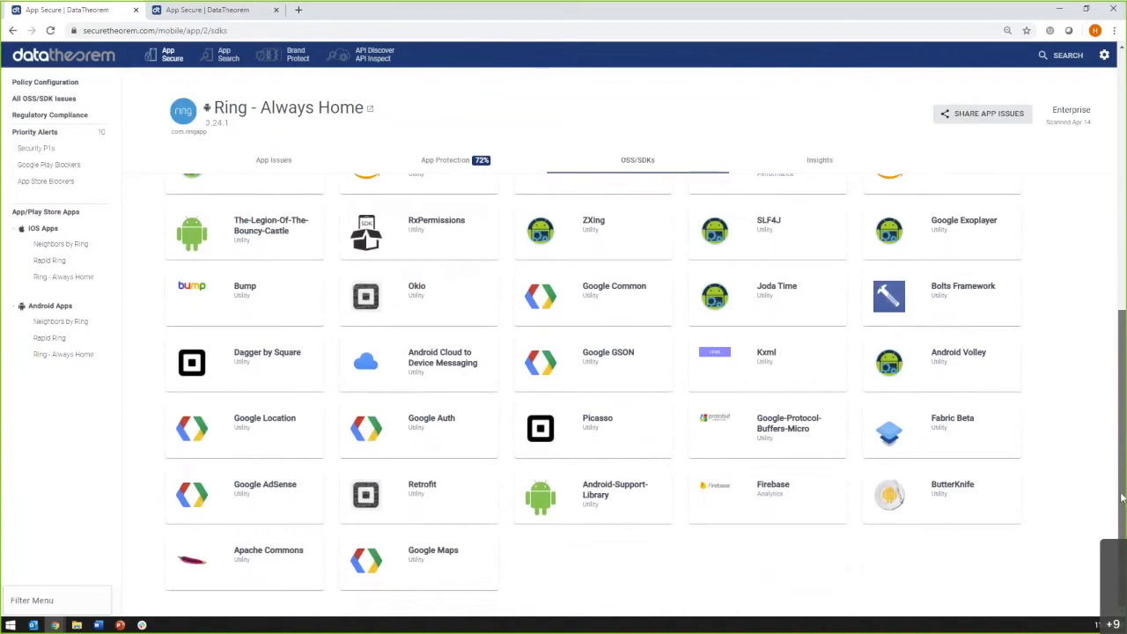
{"action": "mouse_move", "coordinate": [1077, 504]}
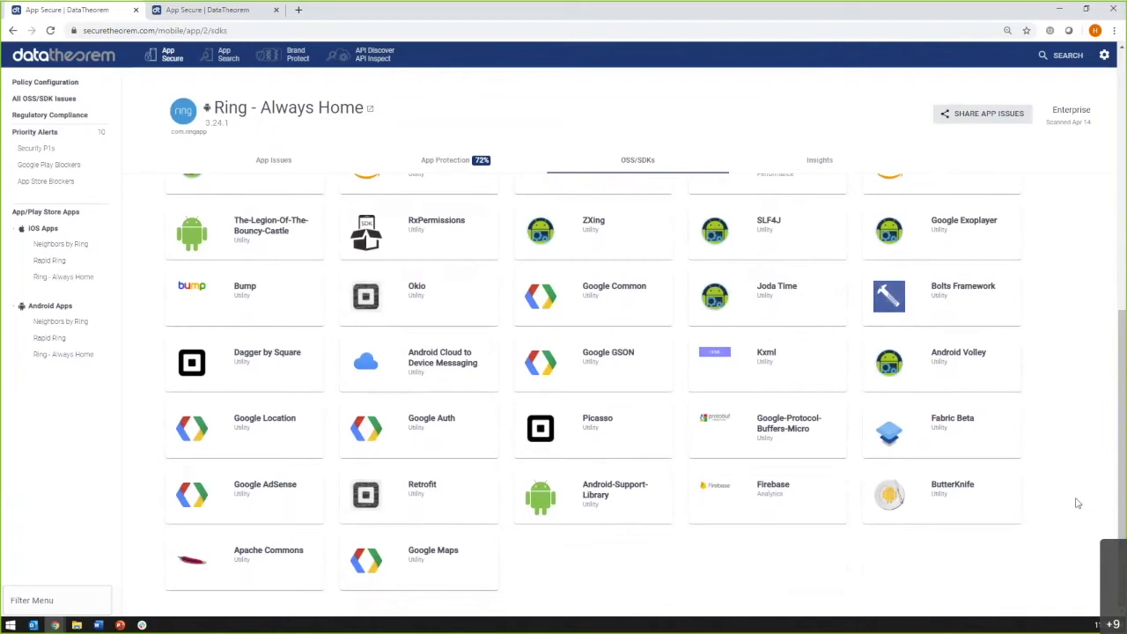
{"action": "mouse_move", "coordinate": [616, 250]}
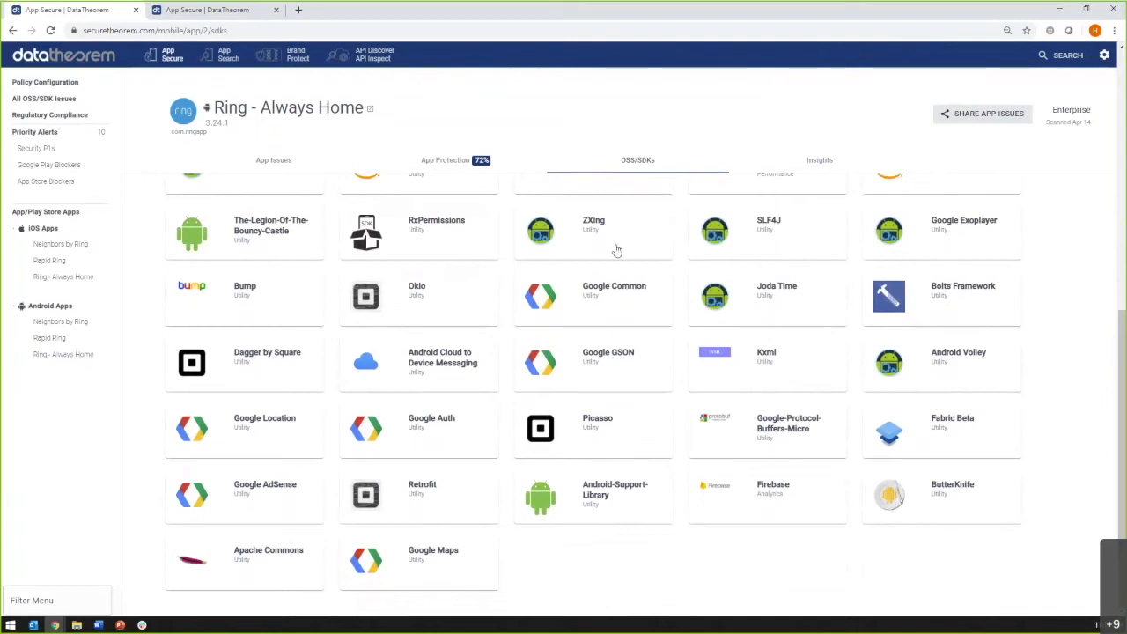
{"action": "left_click", "coordinate": [593, 225]}
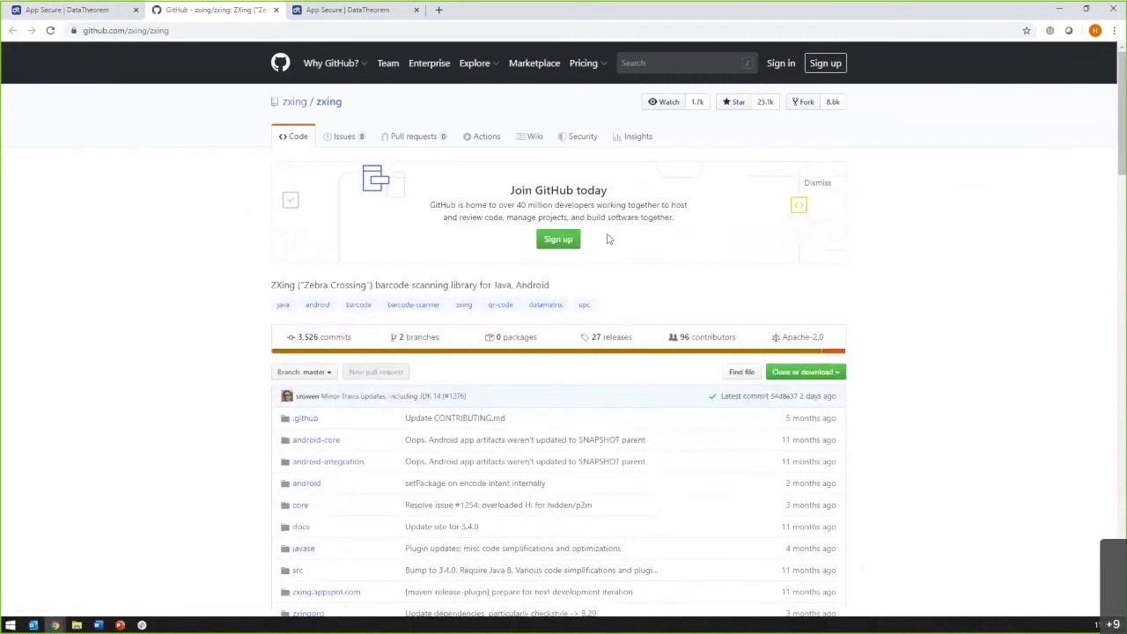
- Highlight the zxing repository description, then return to the PowerPoint slideshow on the Zoom slide
{"action": "double_click", "coordinate": [388, 285]}
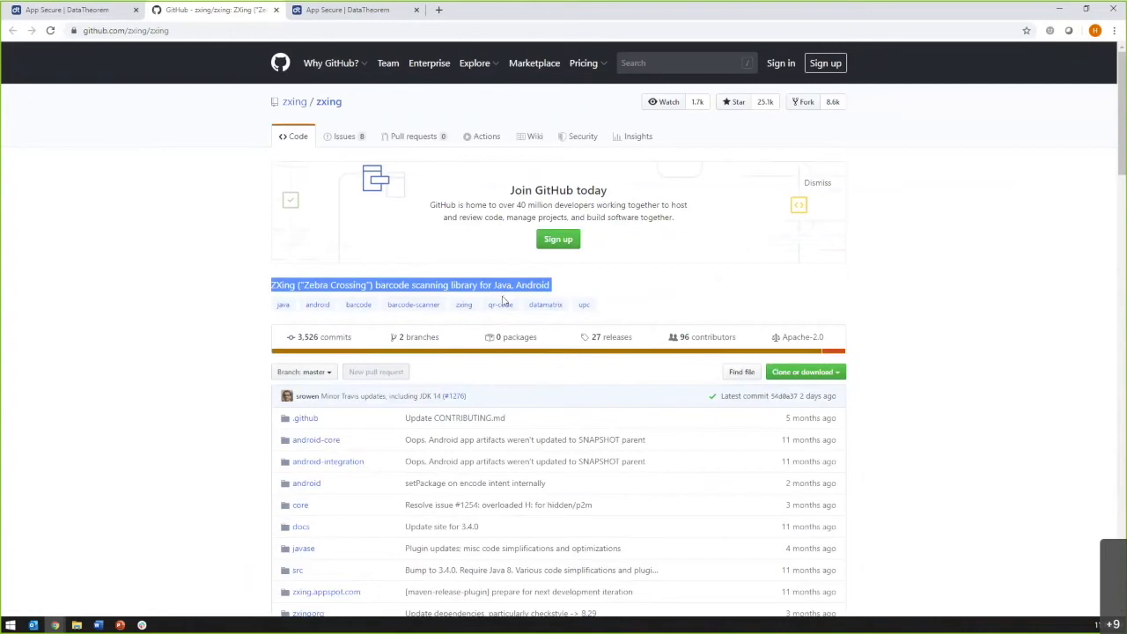
{"action": "left_click", "coordinate": [71, 11]}
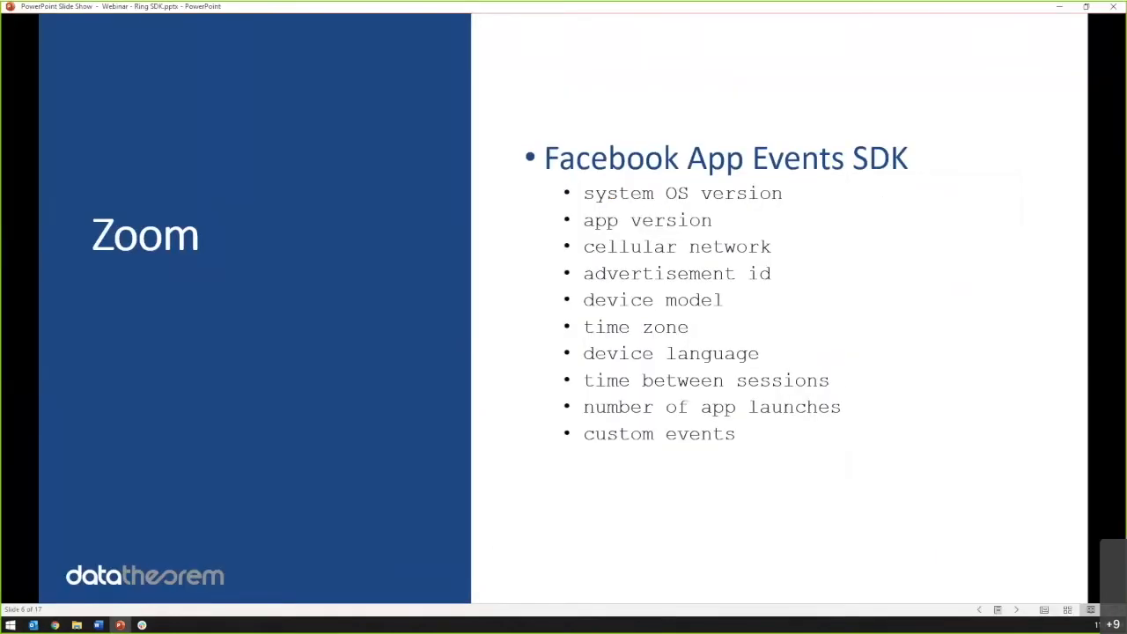
- Advance to the Developers slide ranking the top Crash Reporting SDKs
{"action": "key", "text": "right"}
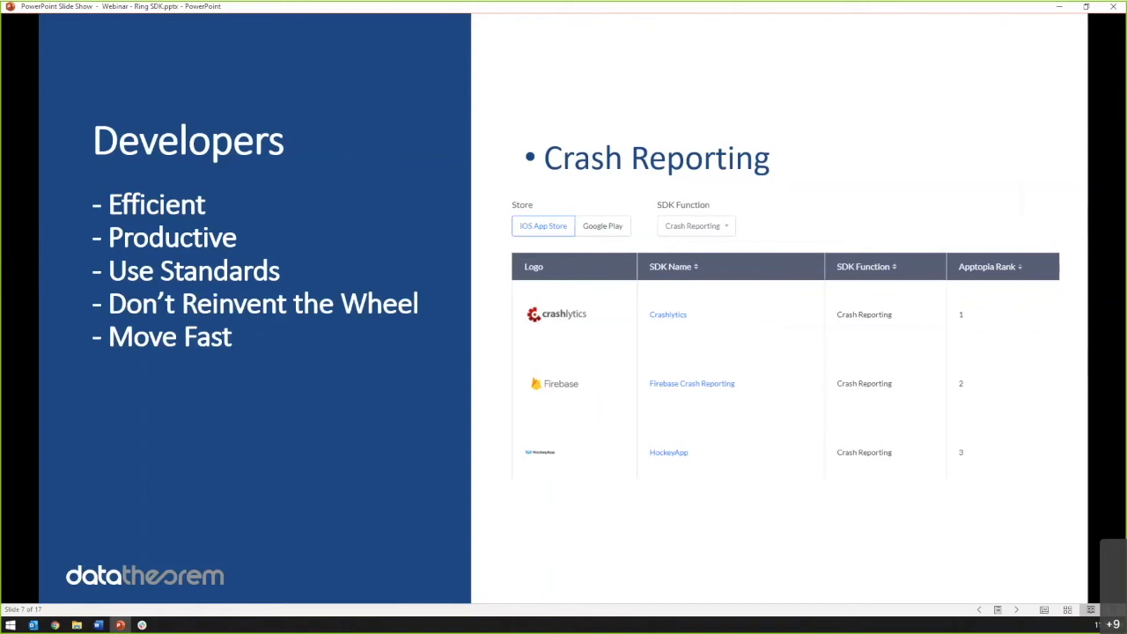
- Advance to the Developers slide ranking Geo Location SDKs led by Google Maps, inMarket and Baidu
{"action": "key", "text": "right"}
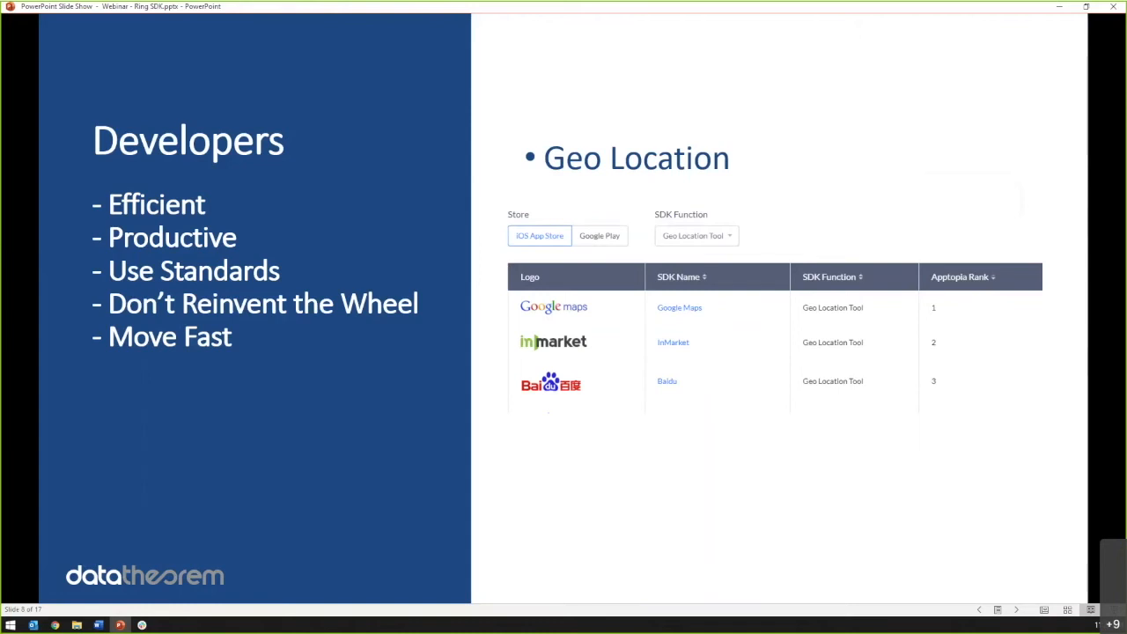
{"action": "key", "text": "Right"}
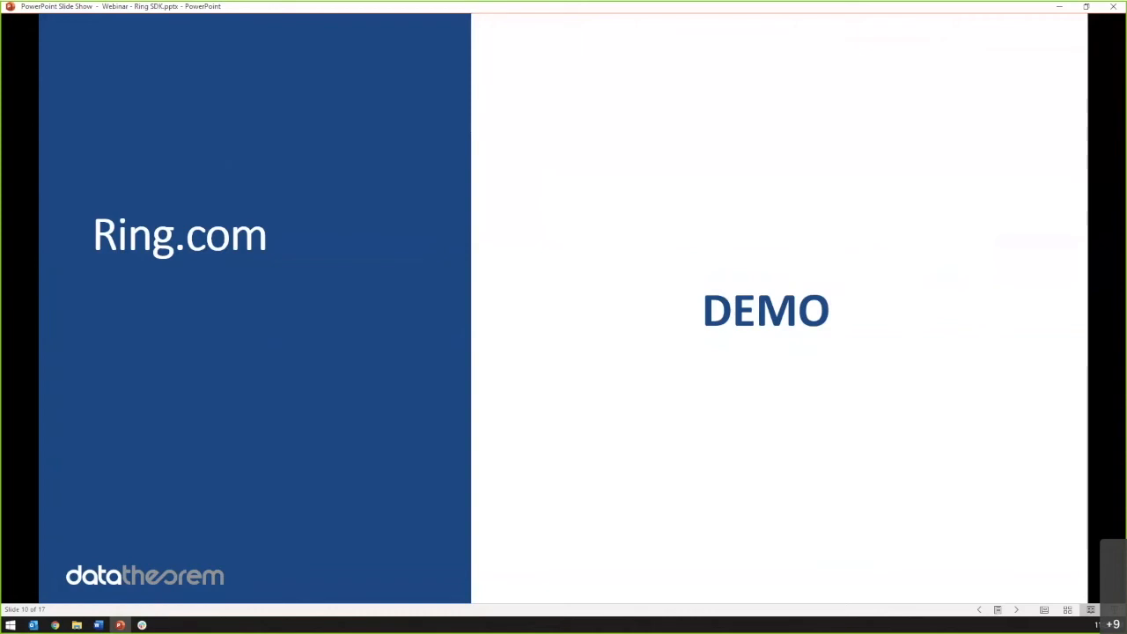
{"action": "key", "text": "right"}
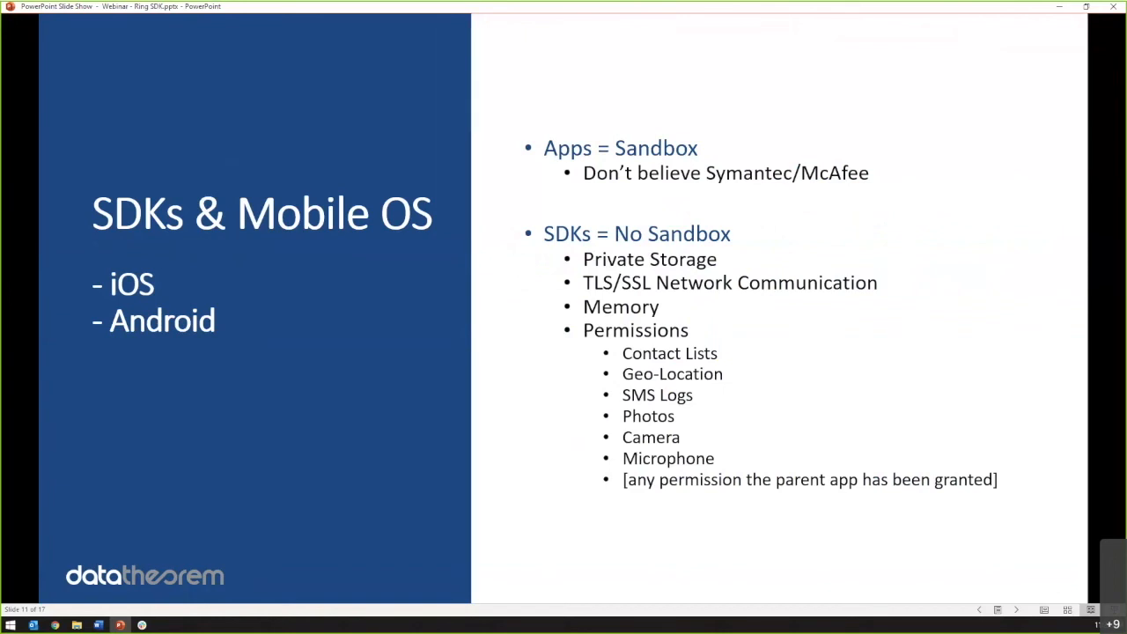
- Advance to the InMobi slide on the $950,000 FTC location-tracking settlement
{"action": "key", "text": "right"}
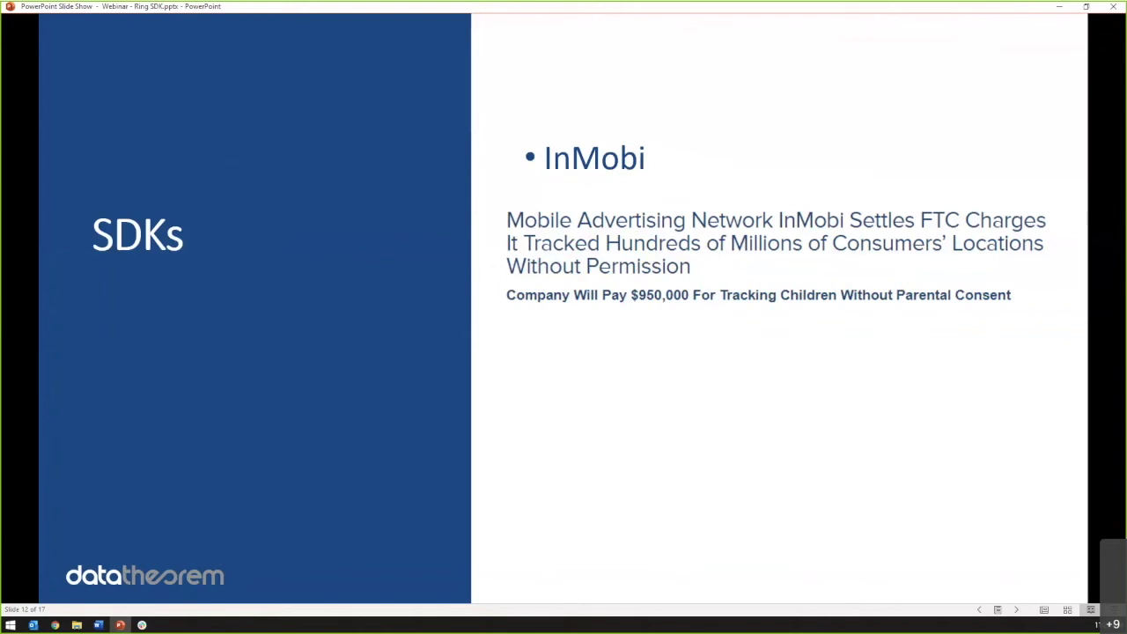
- Advance to the OneAudience slide showing Facebook's federal court complaint against OneAudience LLC
{"action": "key", "text": "right"}
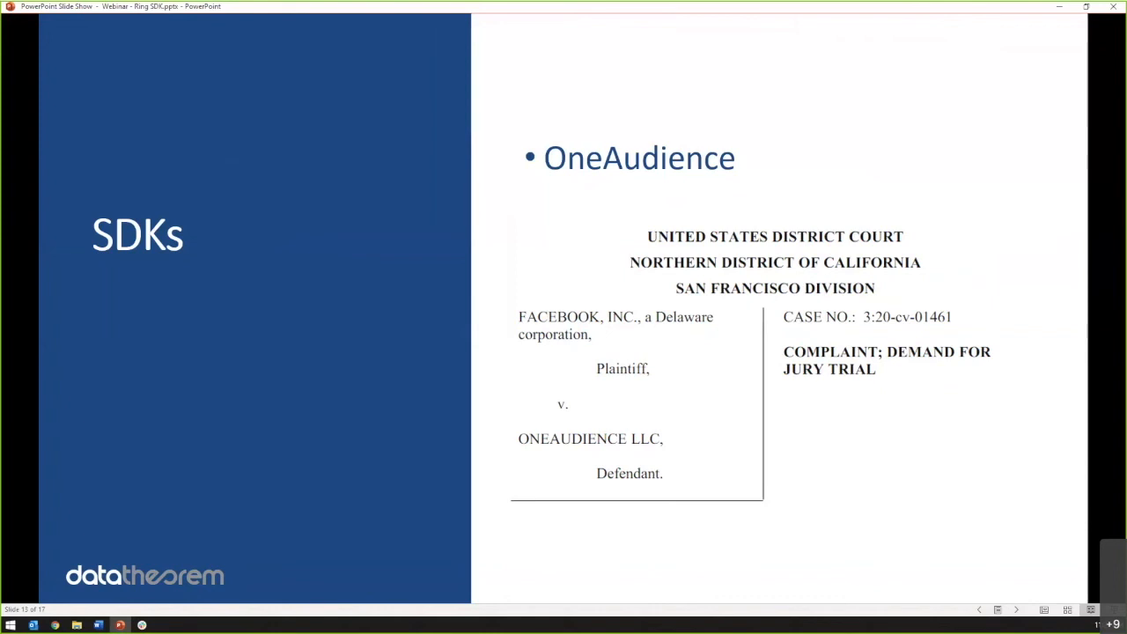
{"action": "key", "text": "right"}
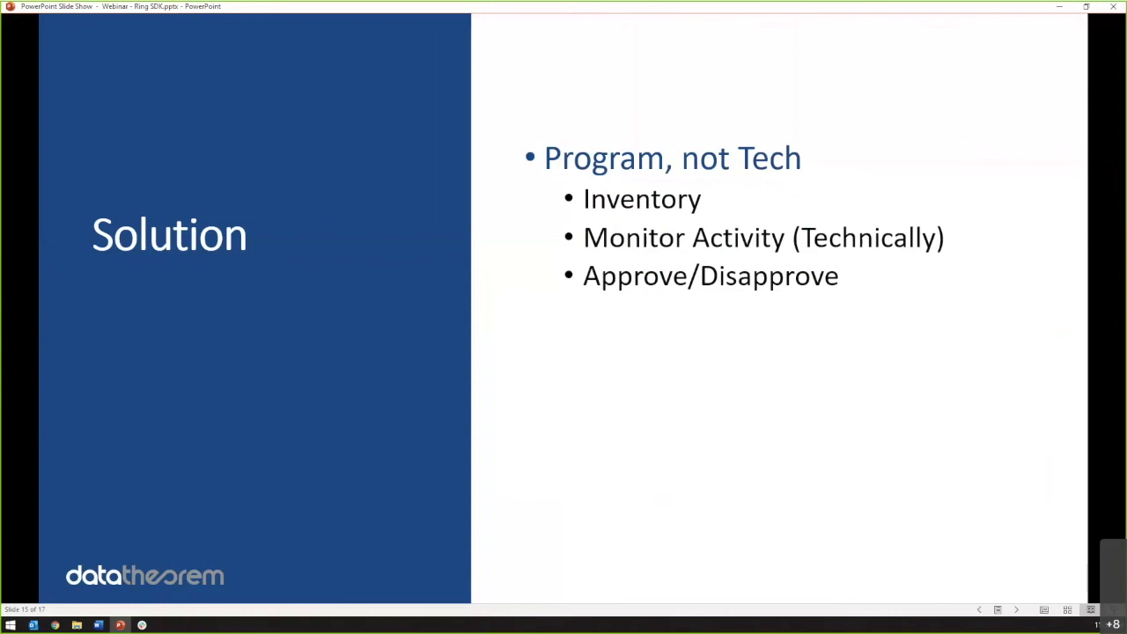
- Advance from the Solution slide to the closing Data Theorem, Inc. contact slide
{"action": "key", "text": "right"}
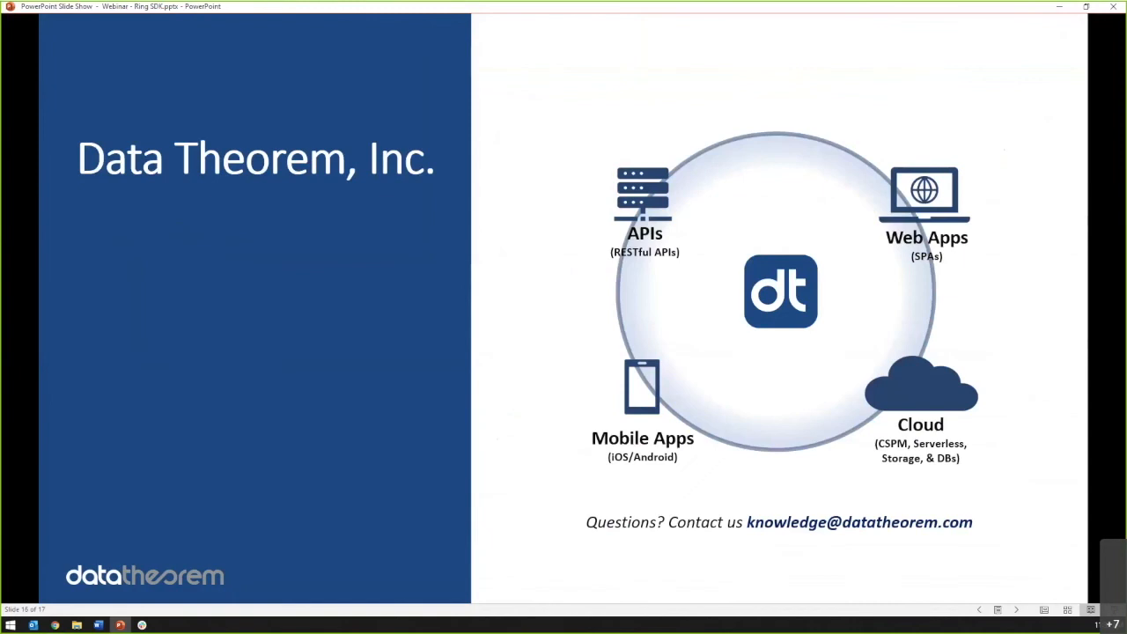